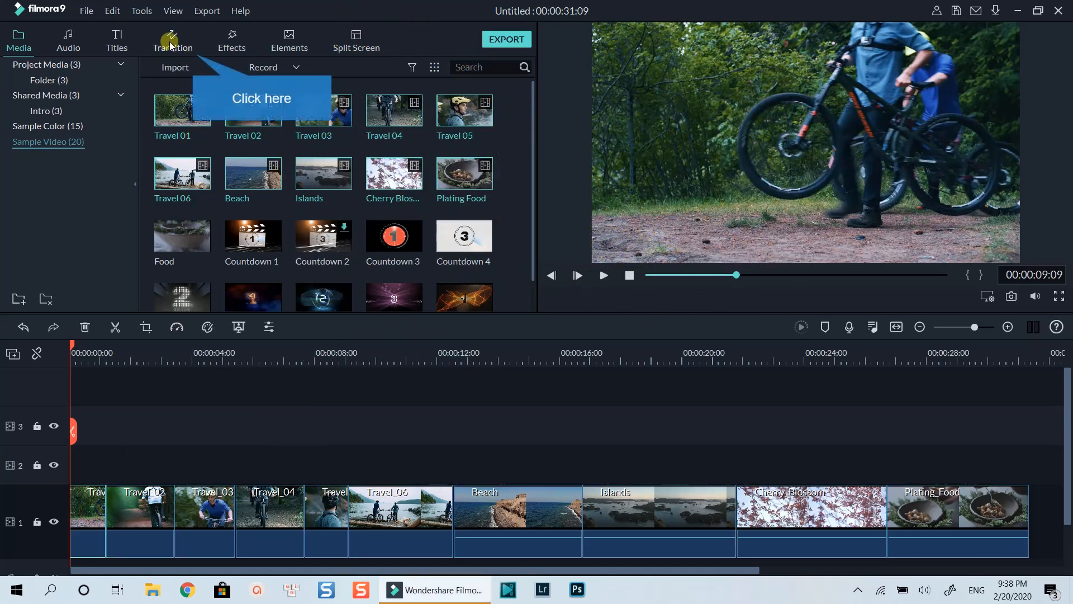
# Step: Switch the library panel to the Transition tab
pyautogui.click(173, 39)
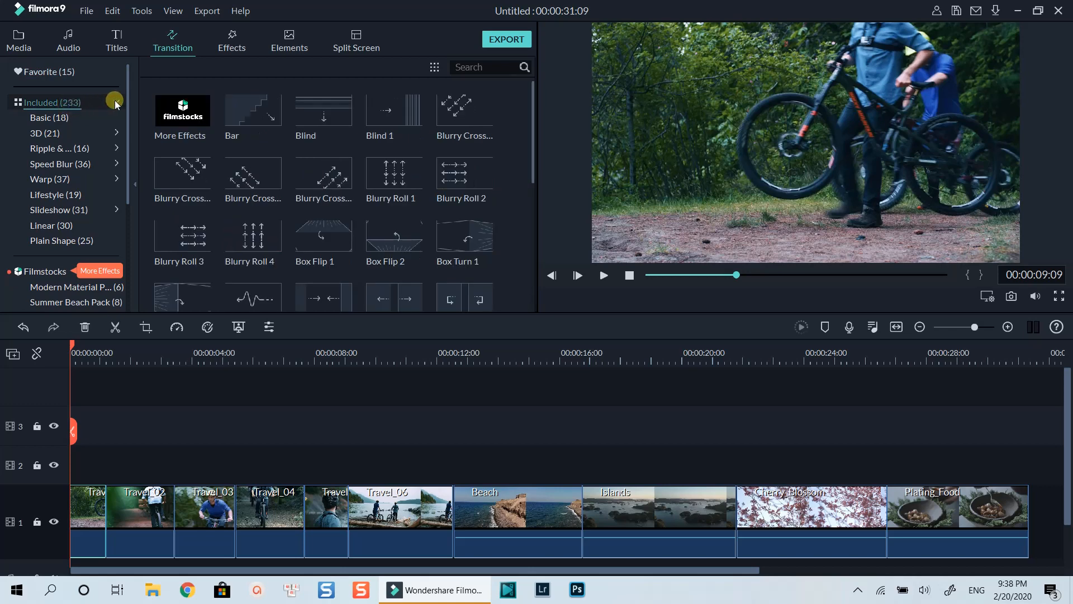
# Step: Filter to Basic transitions and bring up the apply options for Dissolve
pyautogui.click(49, 118)
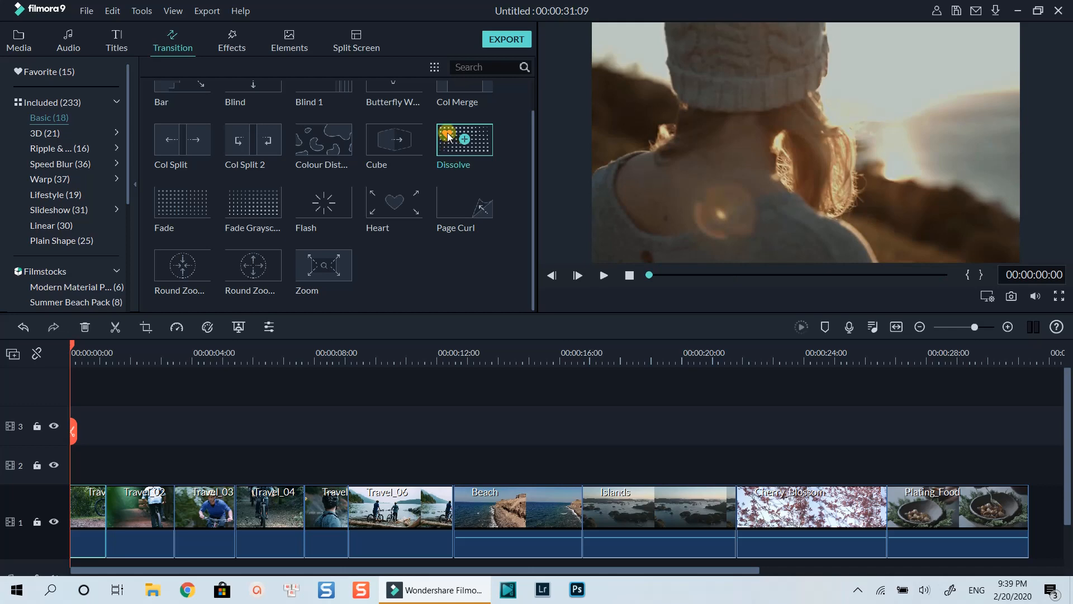
pyautogui.rightClick(464, 140)
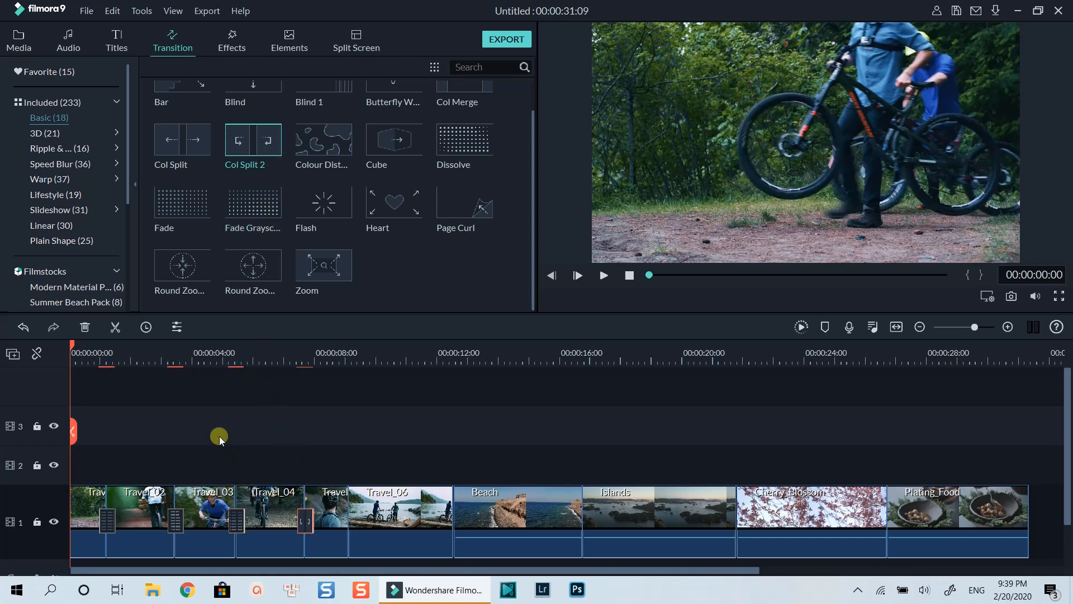
pyautogui.click(601, 275)
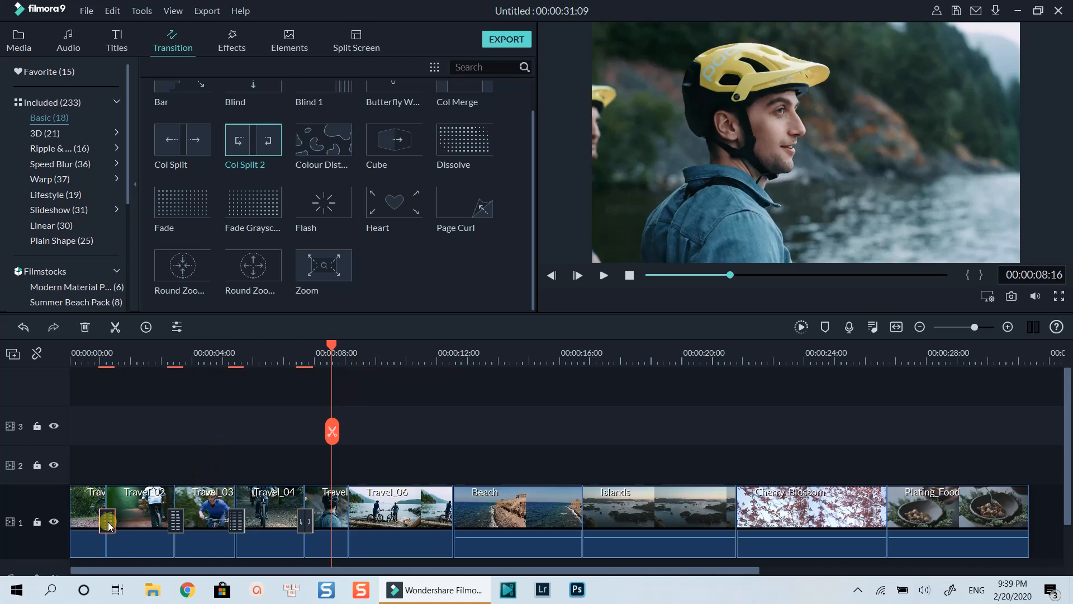
# Step: Apply the first transition's 00:00:01:16 duration to all, then set Overlap and Prefix modes
pyautogui.doubleClick(107, 519)
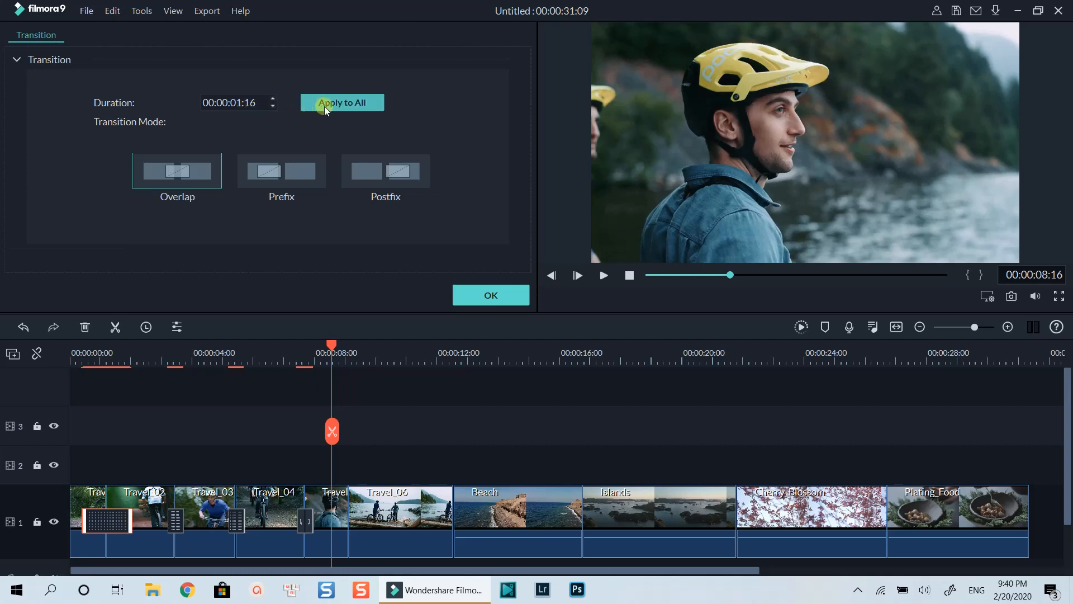
pyautogui.click(342, 103)
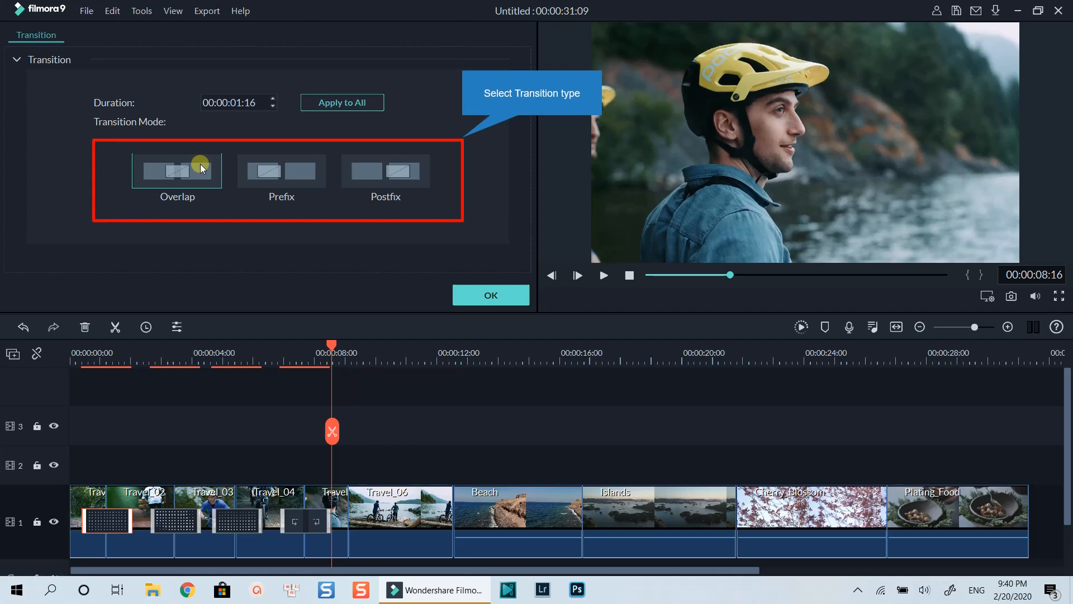
pyautogui.click(281, 171)
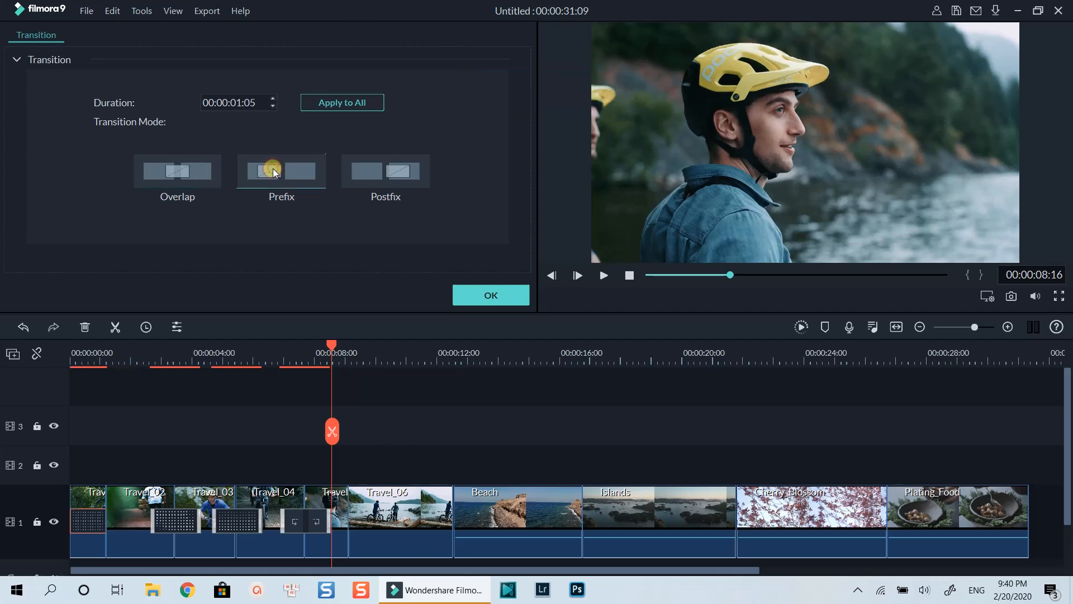
pyautogui.click(68, 40)
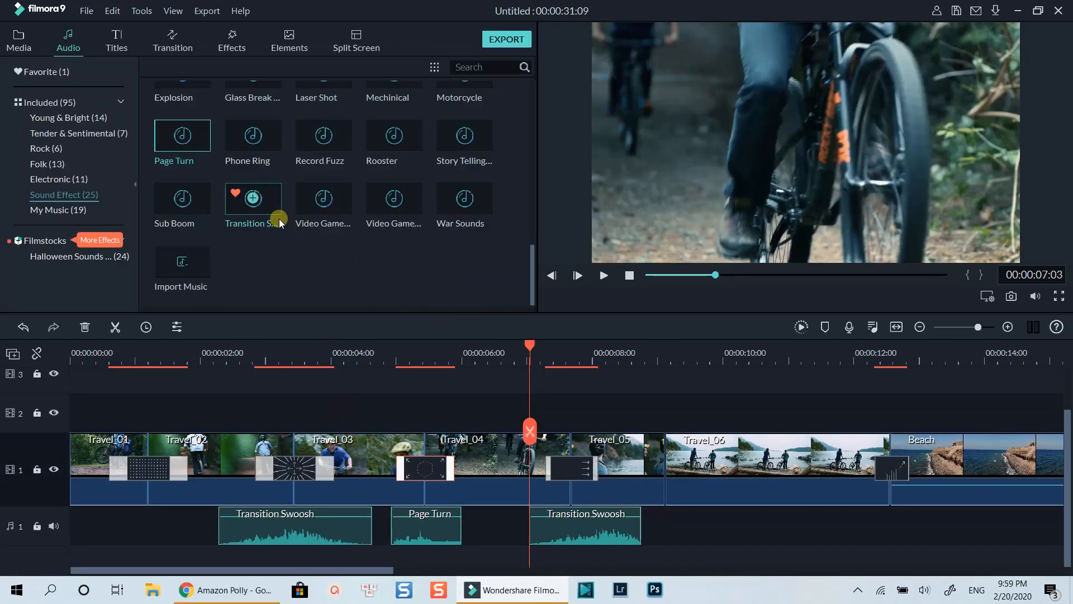
# Step: Return to the Transition library to view the sixteen Favorite transitions
pyautogui.click(173, 39)
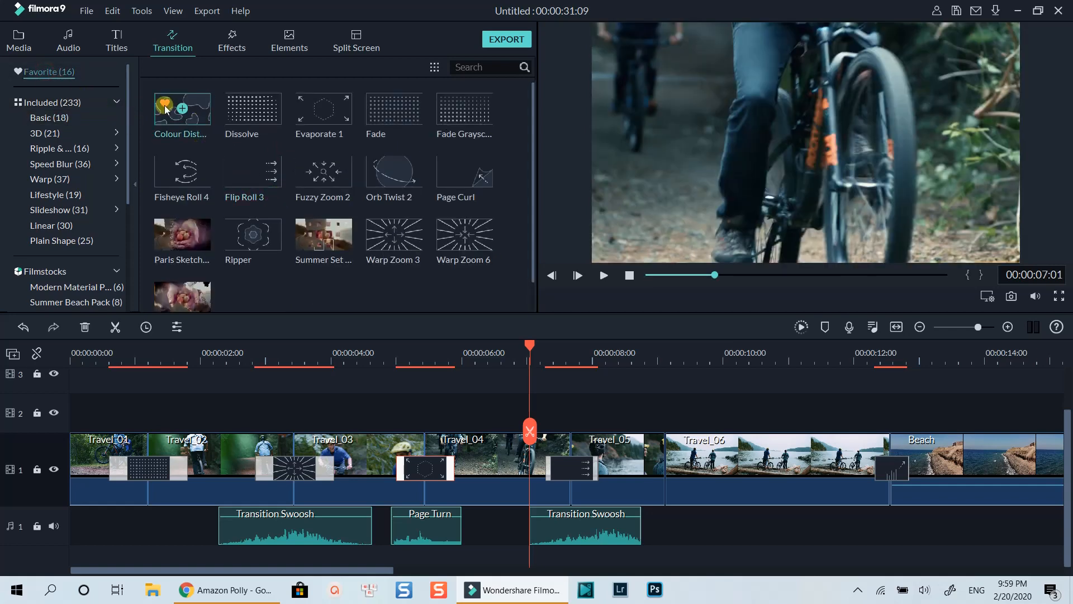
pyautogui.moveTo(252, 234)
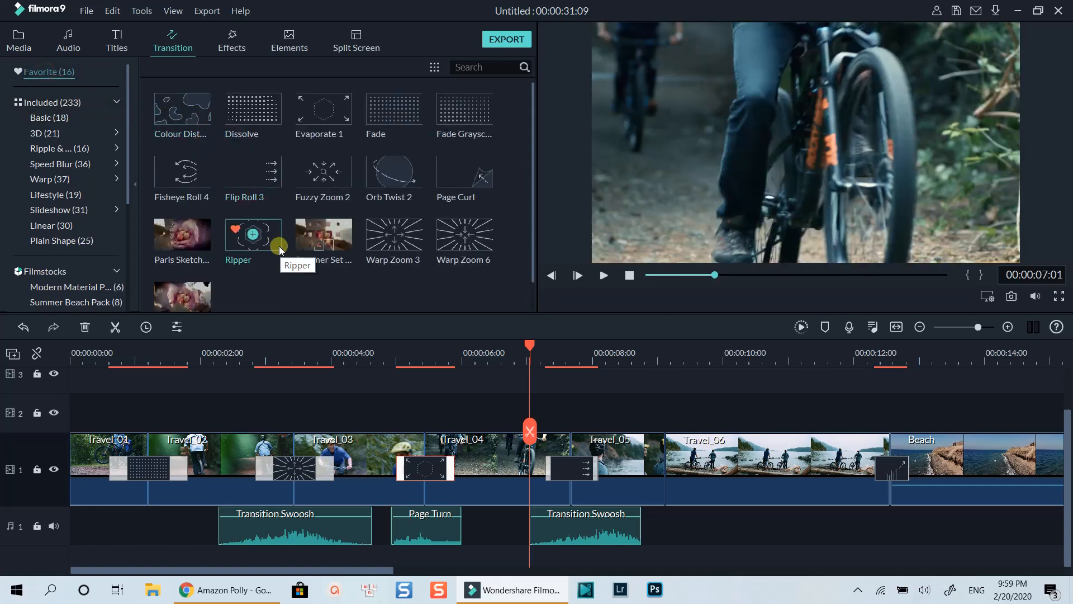
pyautogui.moveTo(265, 400)
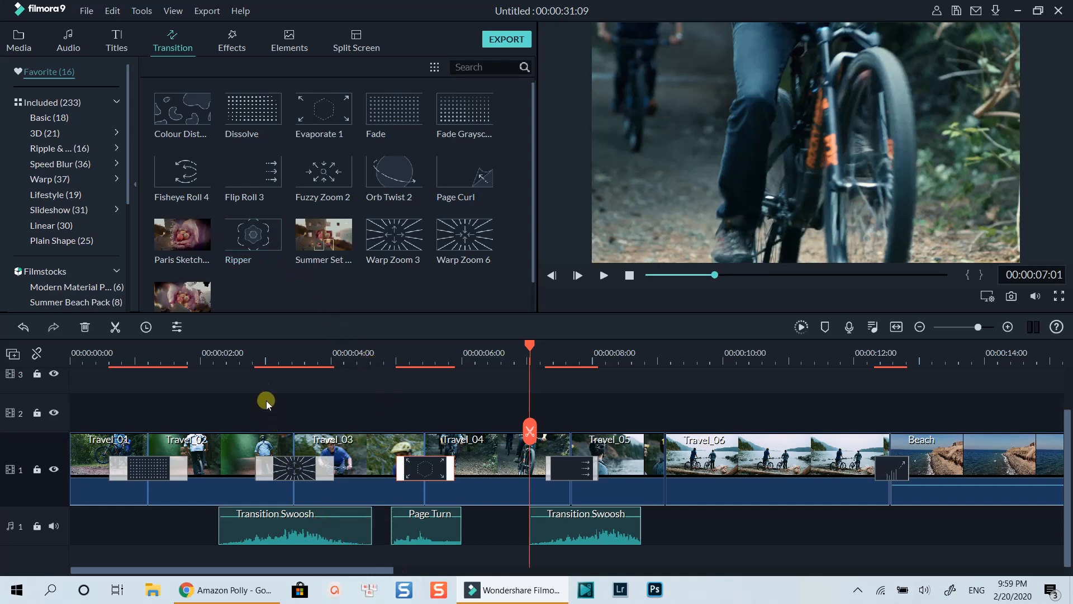
# Step: Move the playhead to about 00:00:02:03 and play the swoosh transition preview
pyautogui.click(295, 526)
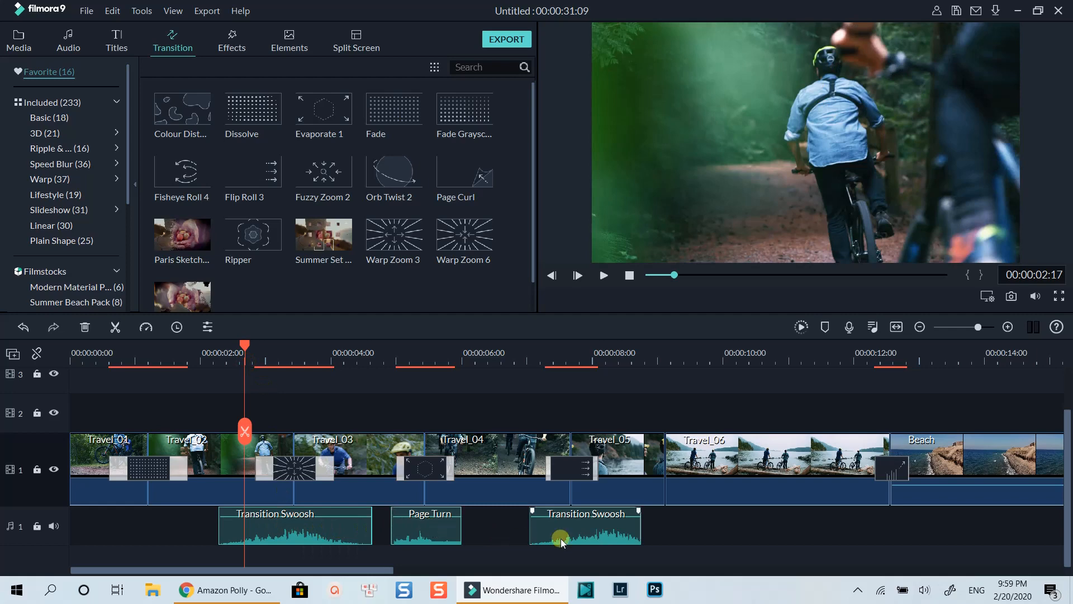
pyautogui.moveTo(244, 359); pyautogui.dragTo(207, 359)
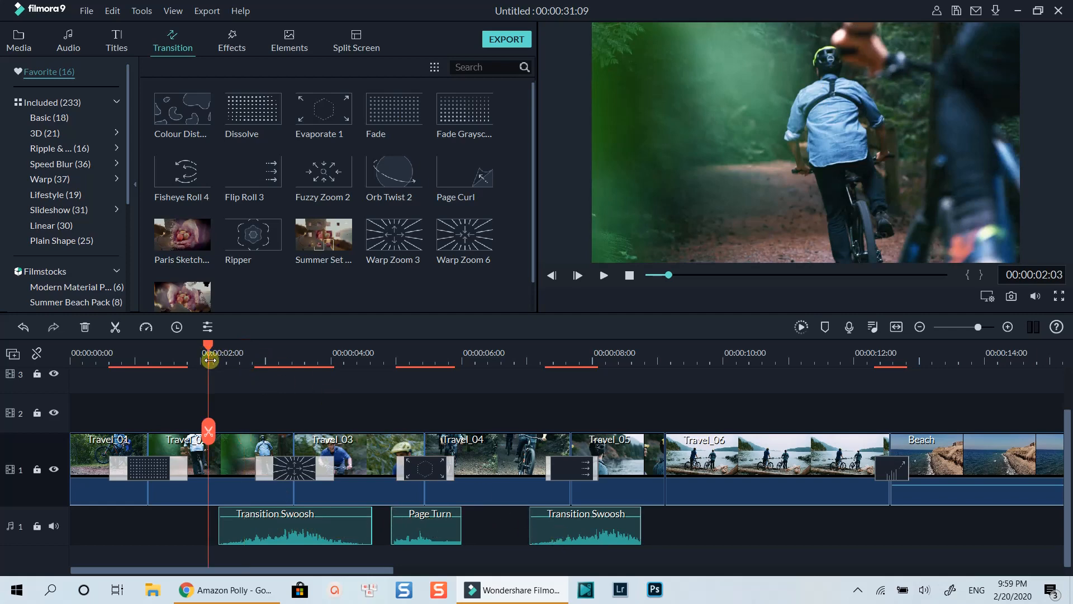
pyautogui.click(603, 275)
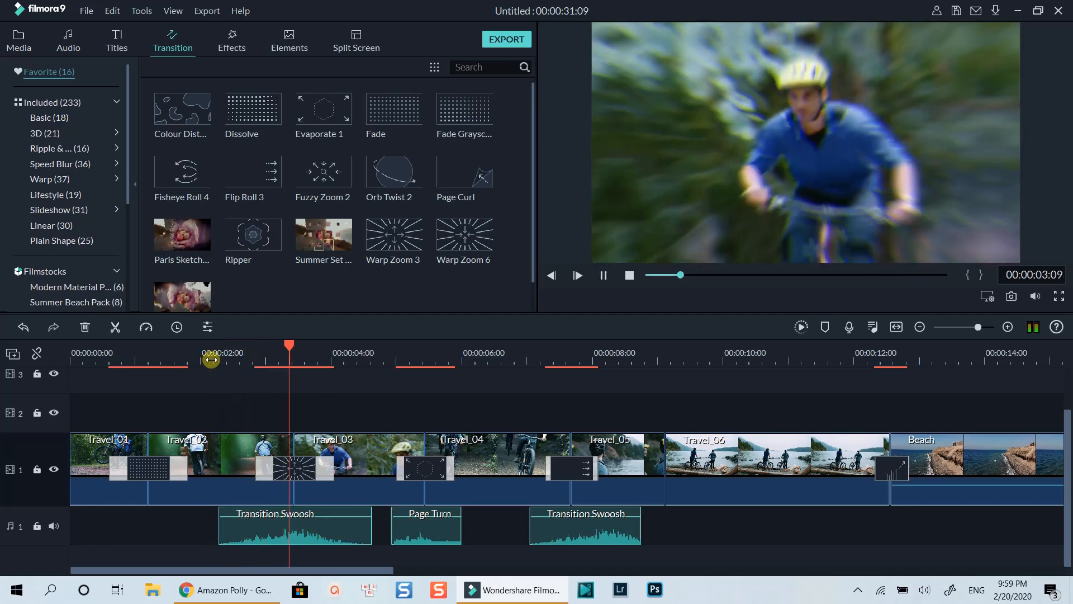